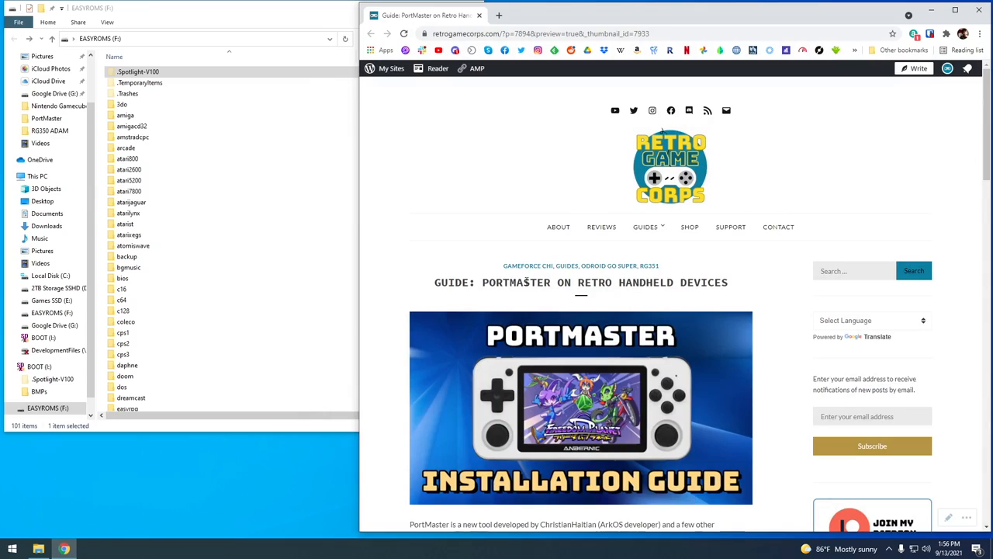
Scroll to the Installation section and open the linked PortMaster download page in a new tab.
scroll("down", 3)
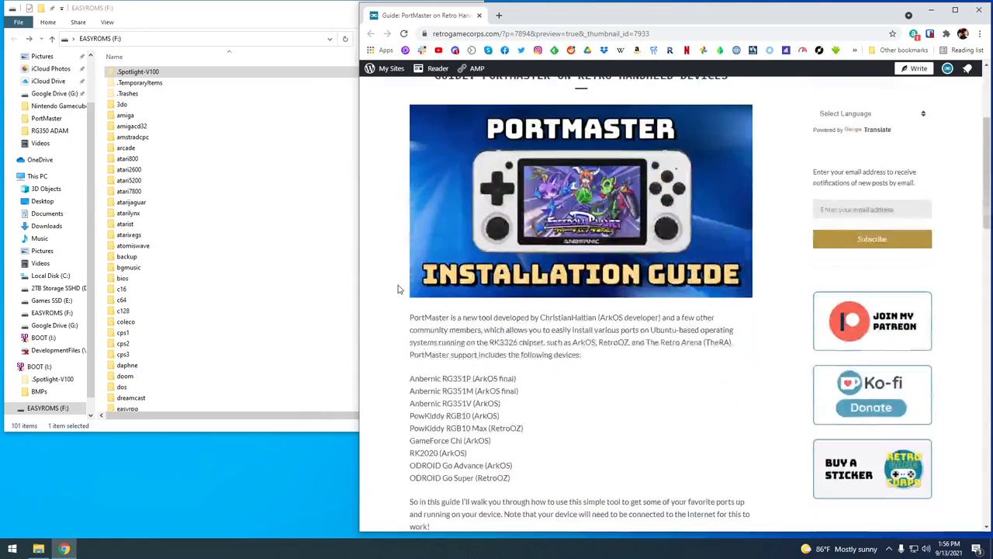
scroll("down", 3)
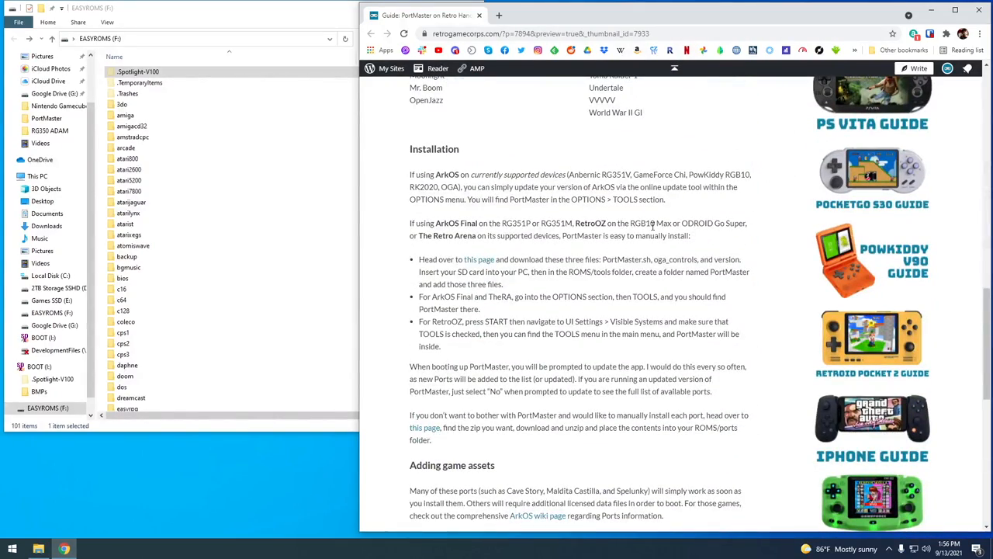
left_click(478, 259)
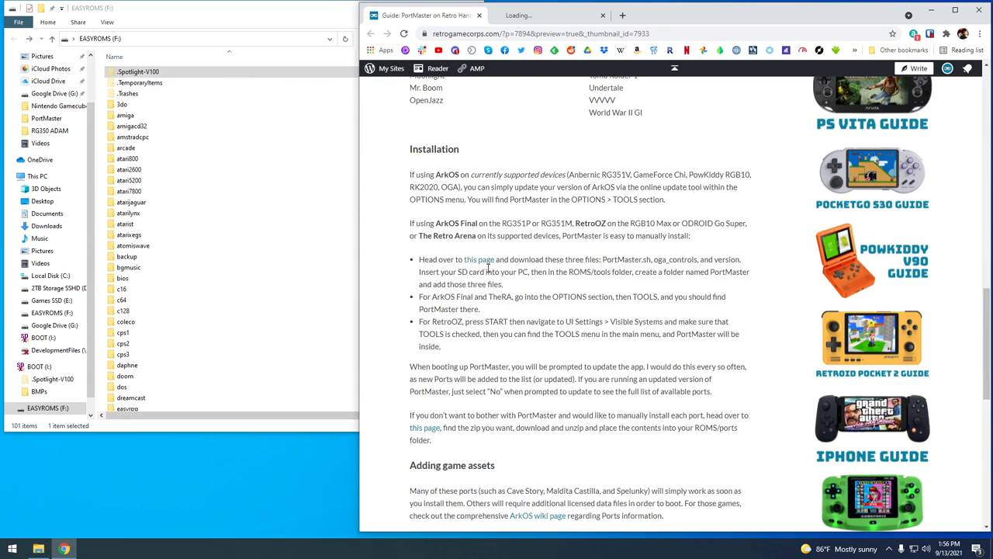
Add a new PortMaster folder inside EASYROMS\tools and open it.
left_click(477, 259)
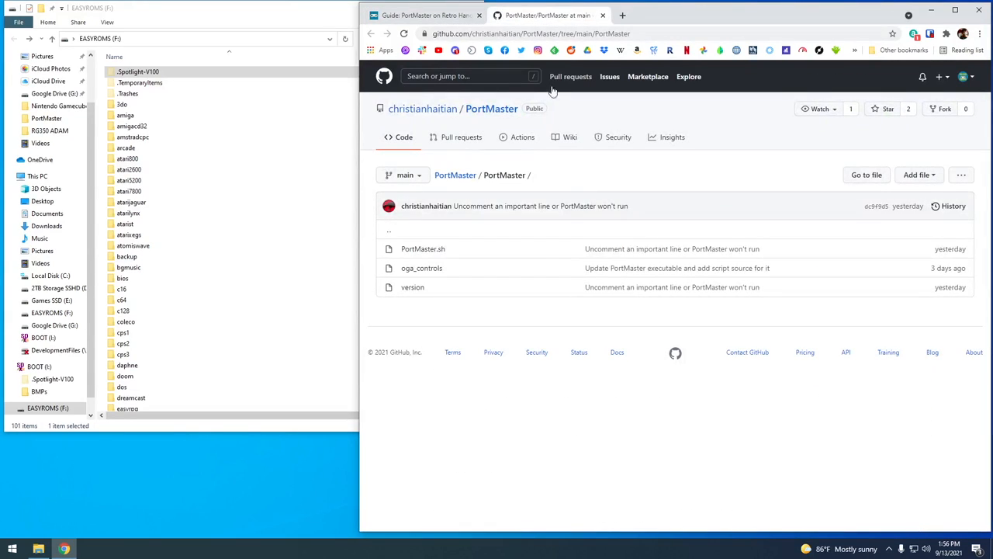
mouse_move(228, 233)
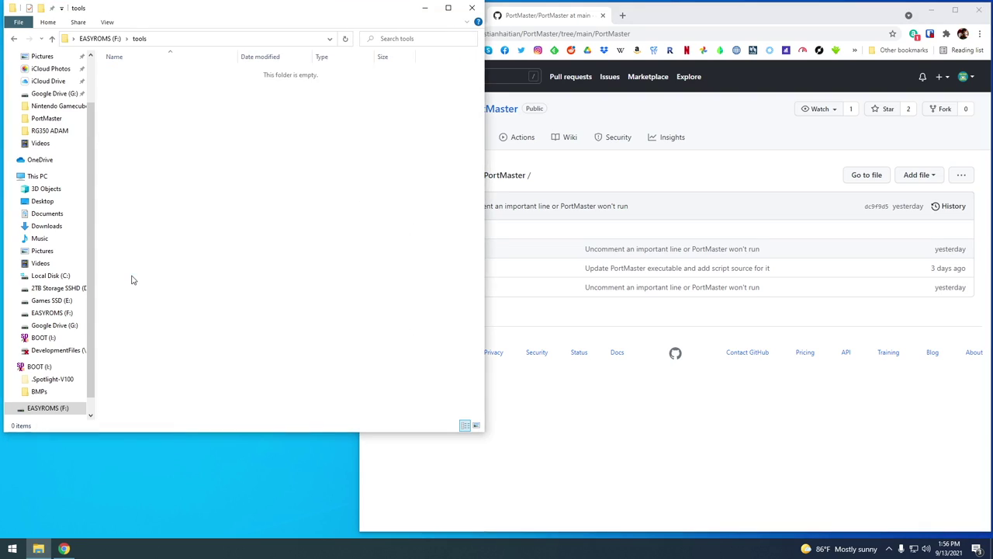
right_click(132, 279)
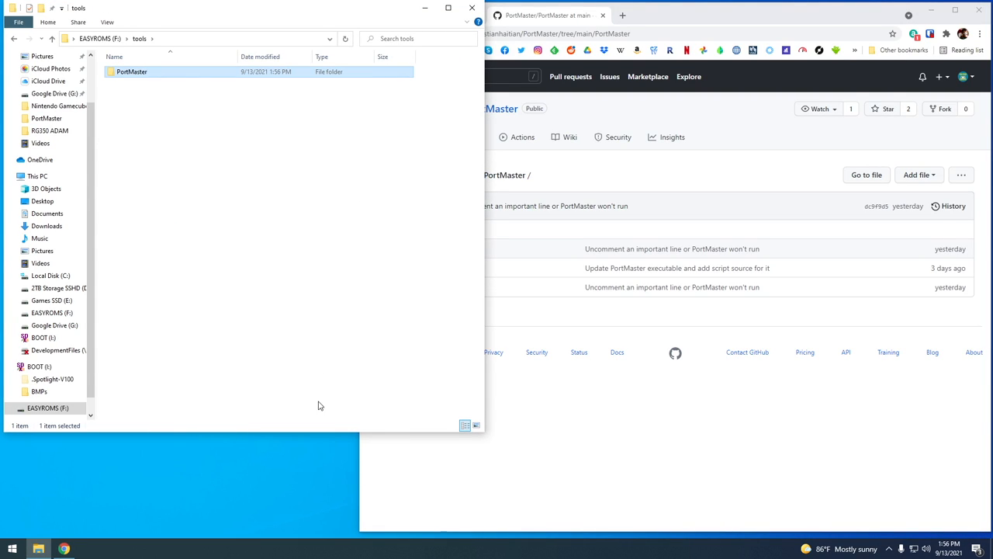
double_click(155, 76)
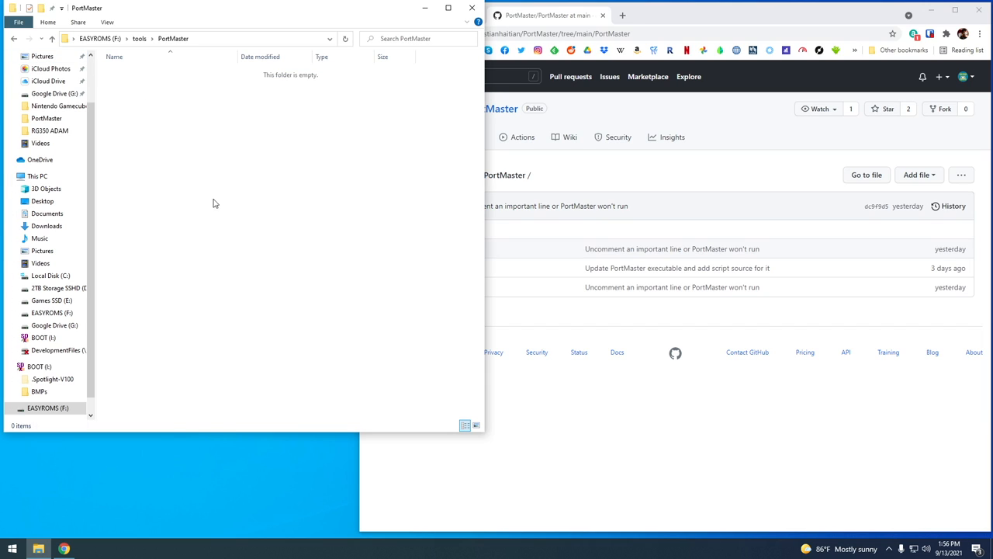
Save PortMaster.sh from the GitHub repository into the SD card's tools\PortMaster folder.
left_click(423, 248)
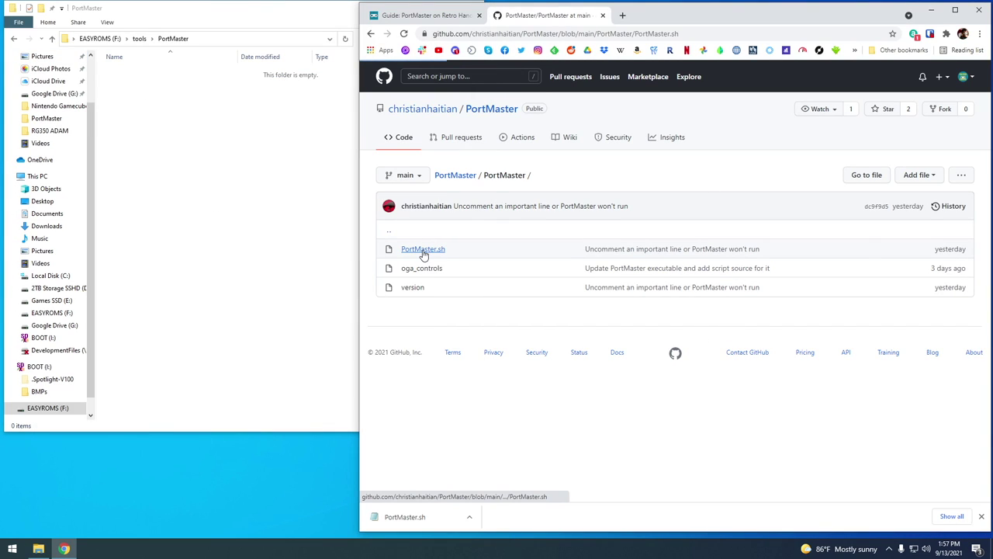
left_click(423, 248)
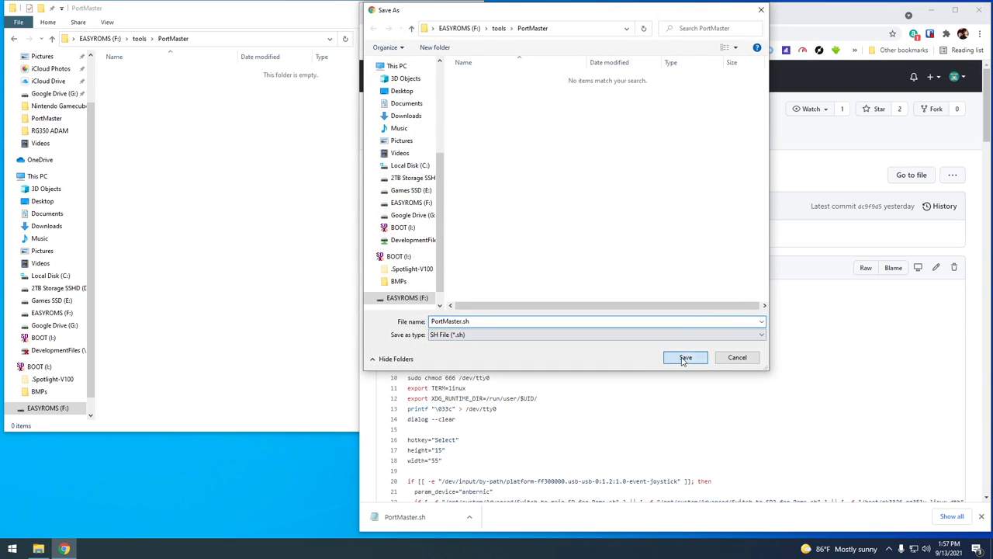
left_click(685, 357)
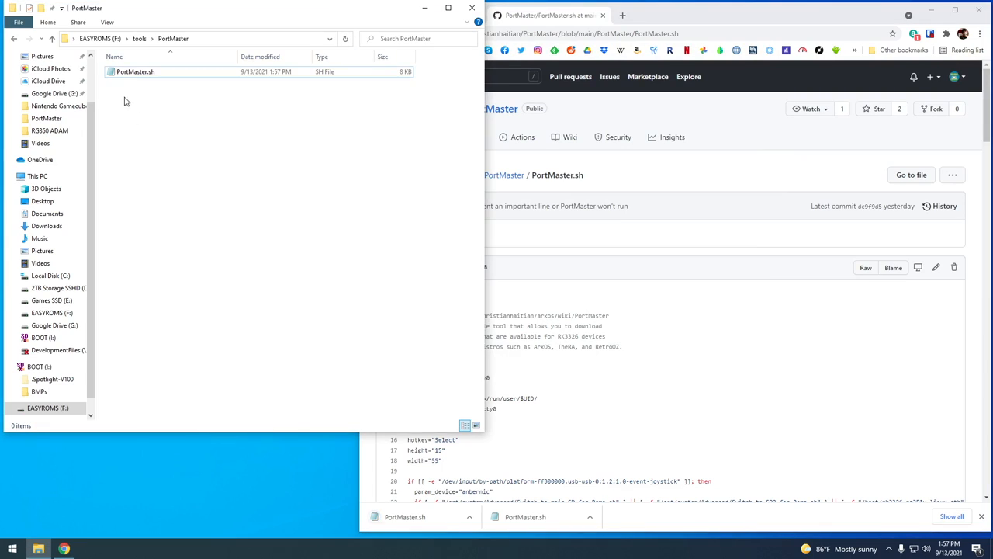
double_click(144, 75)
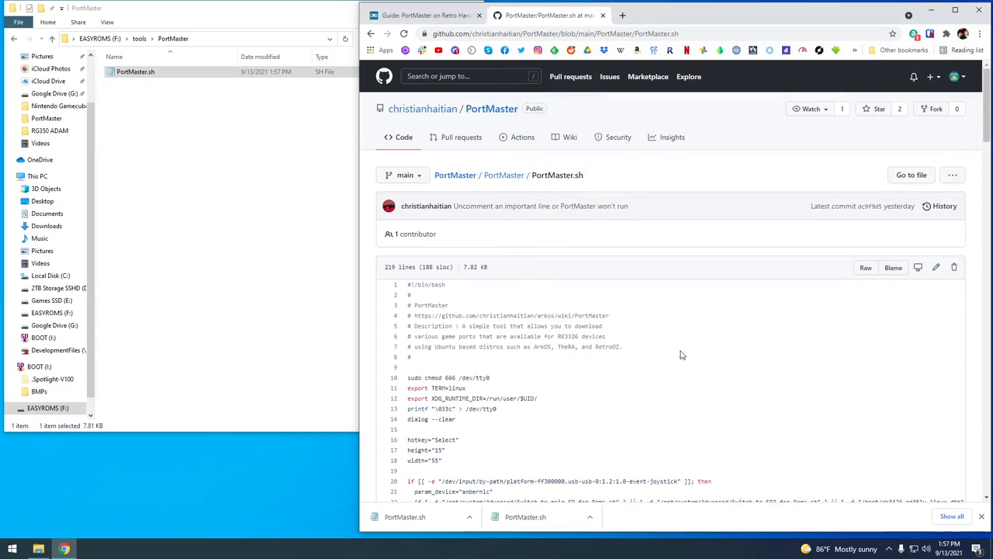
Download oga_controls from GitHub into the tools\PortMaster folder.
left_click(503, 175)
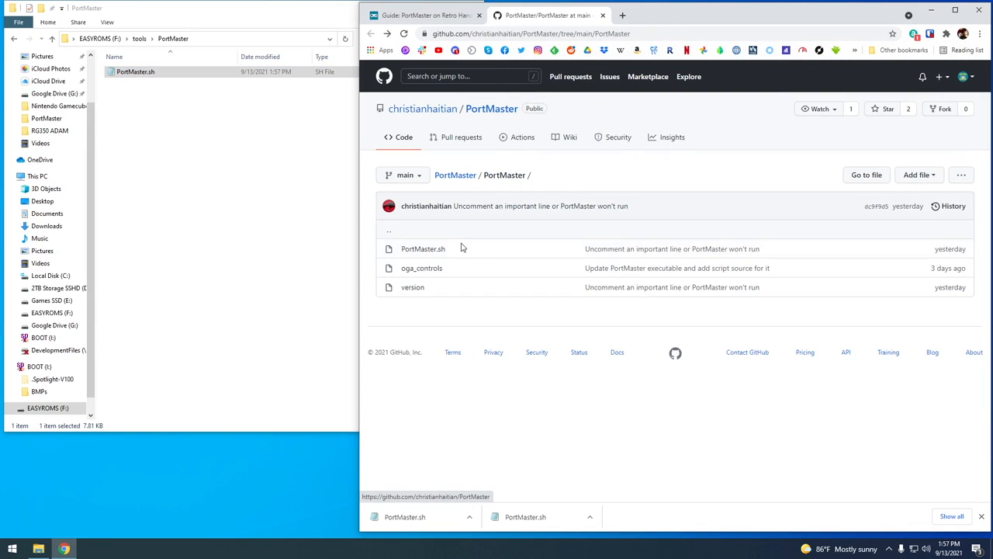
left_click(421, 268)
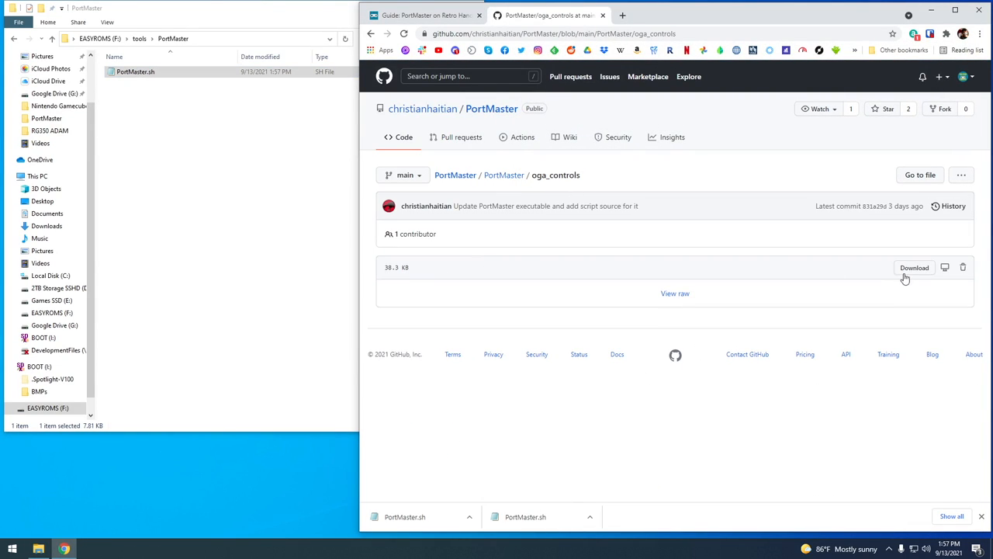
mouse_move(914, 268)
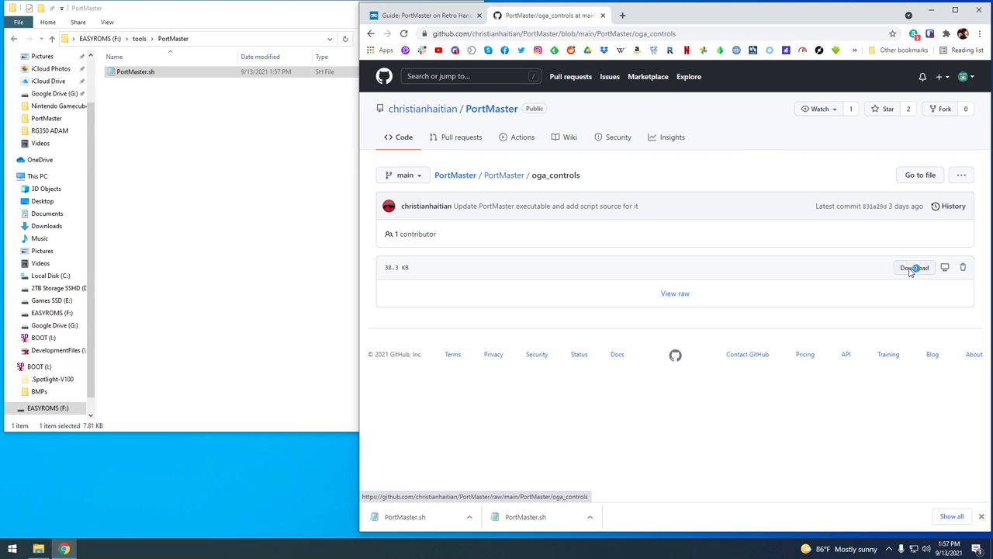
left_click(914, 267)
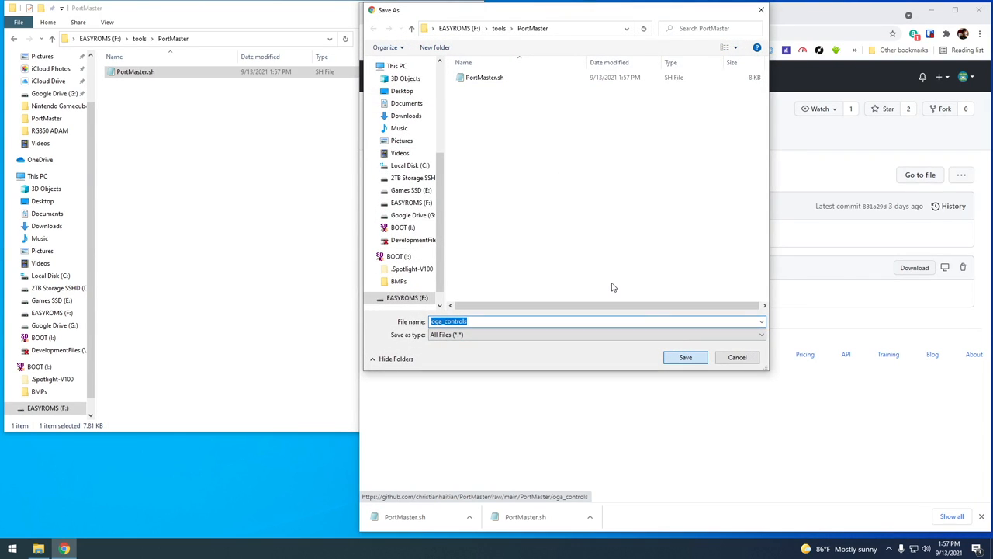
left_click(686, 357)
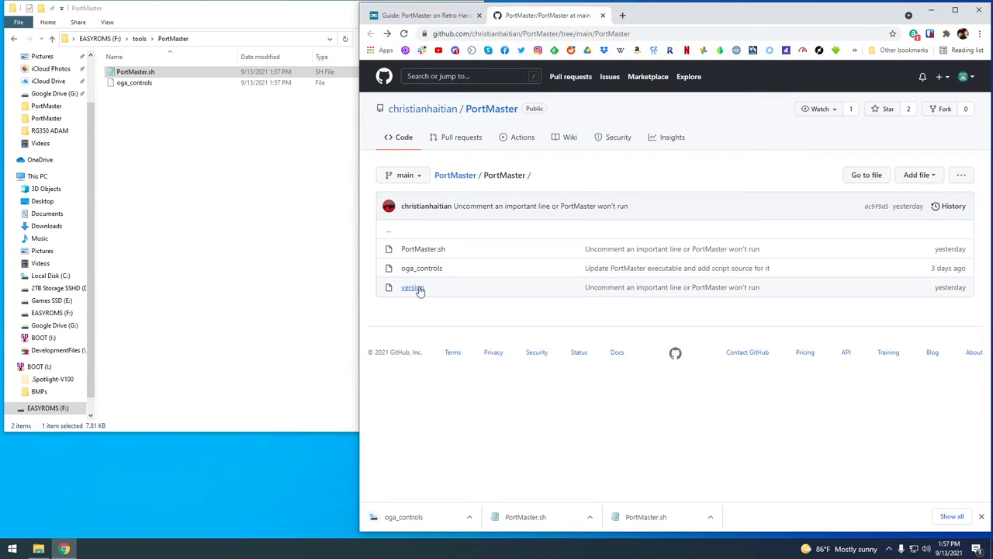
Save the raw version file as 'version' with All Files type into tools\PortMaster.
left_click(409, 287)
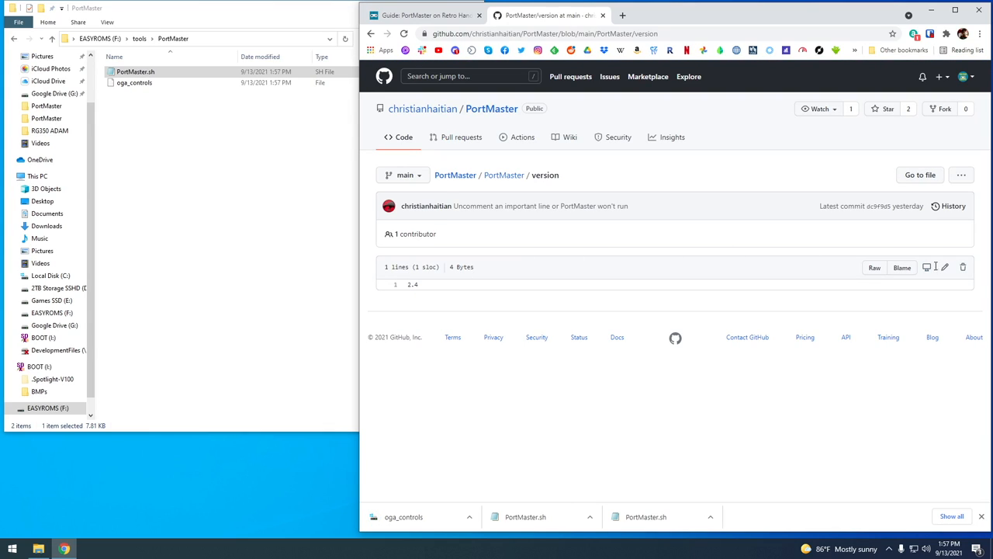
right_click(874, 267)
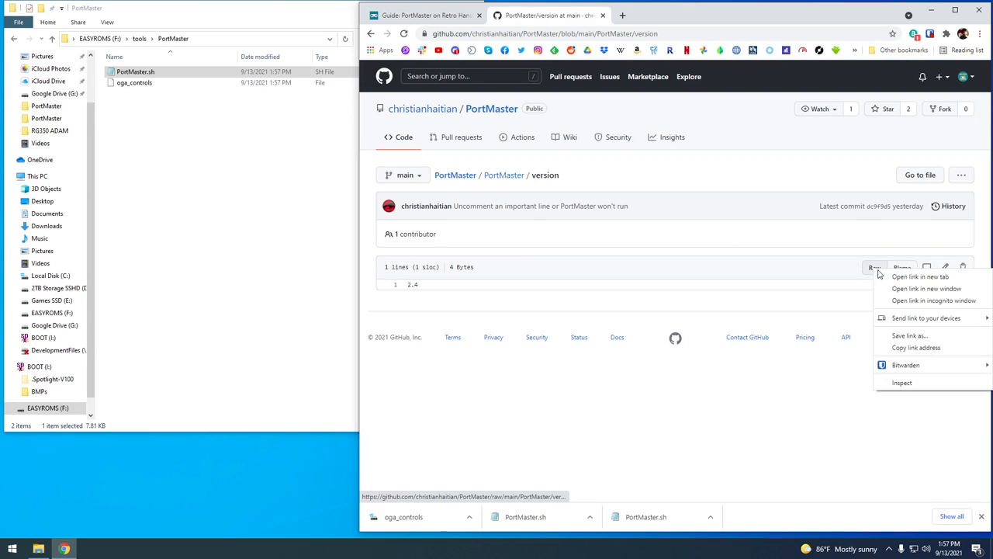
left_click(910, 335)
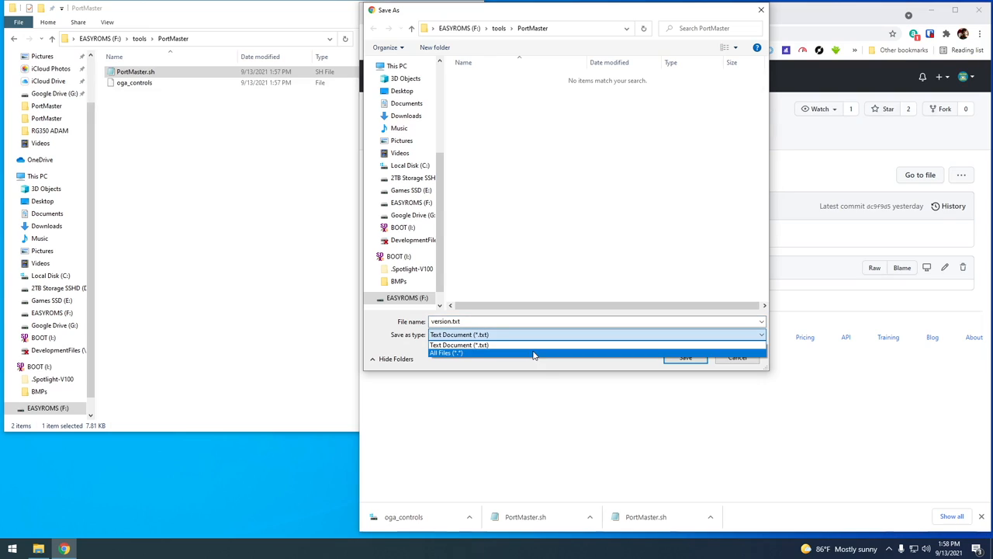
left_click(450, 352)
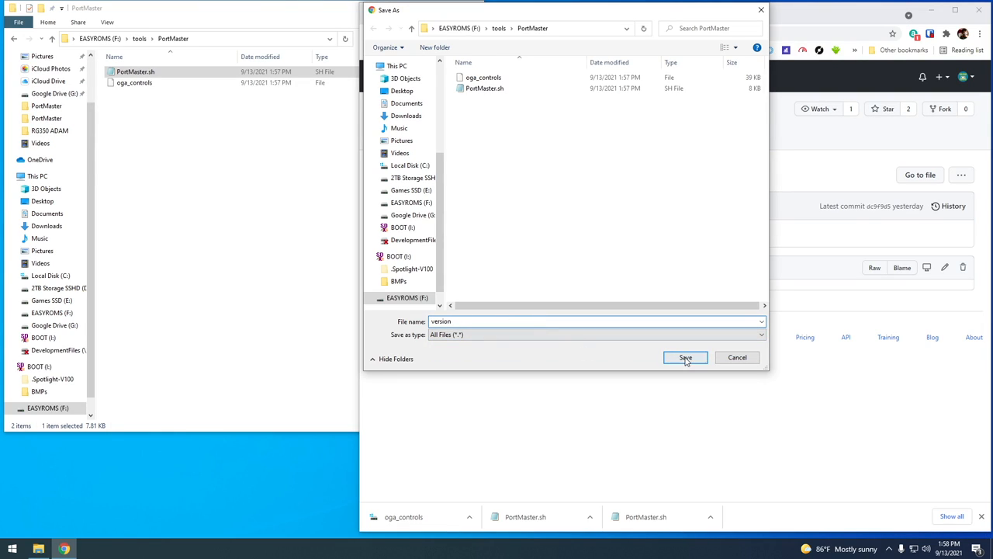
left_click(685, 357)
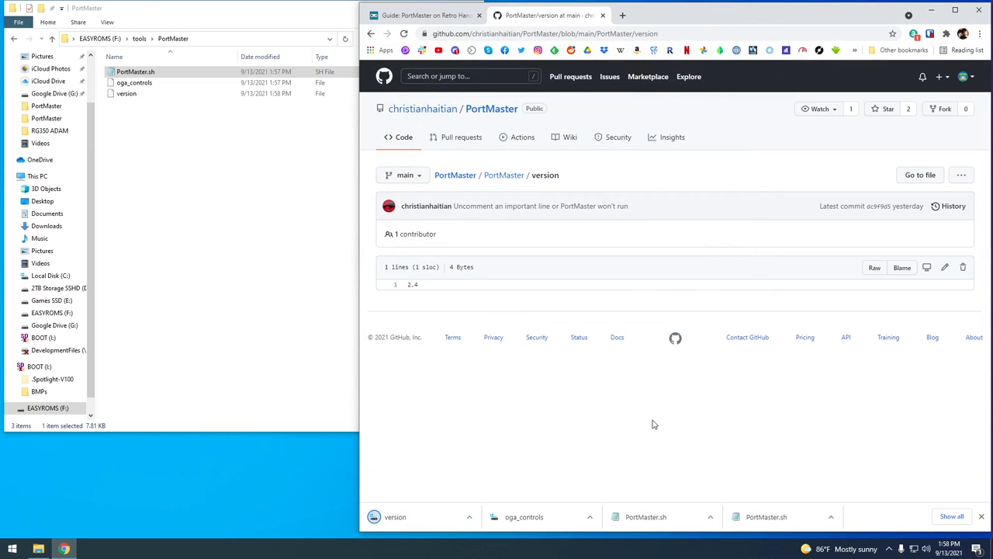